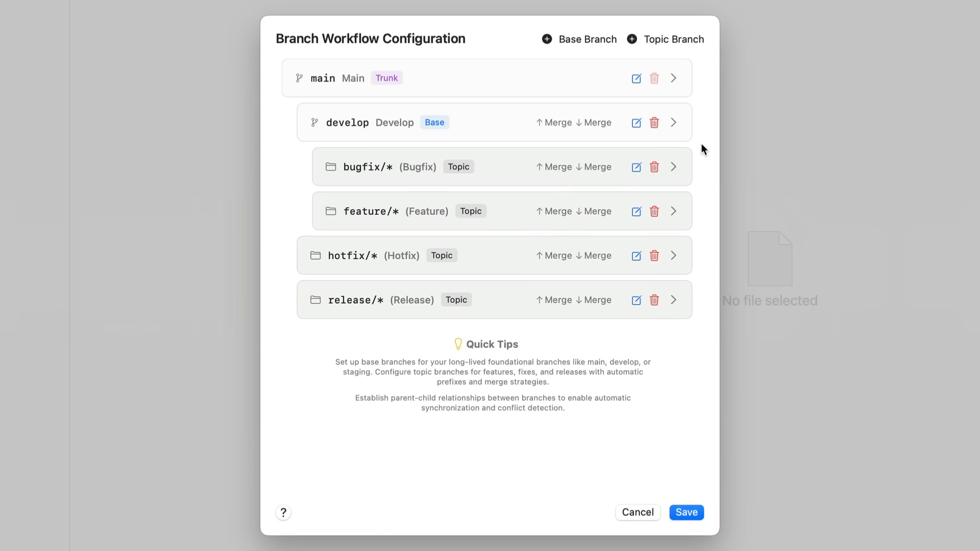
Expand bugfix/* and keep Merge as its downstream merge strategy.
left_click(674, 166)
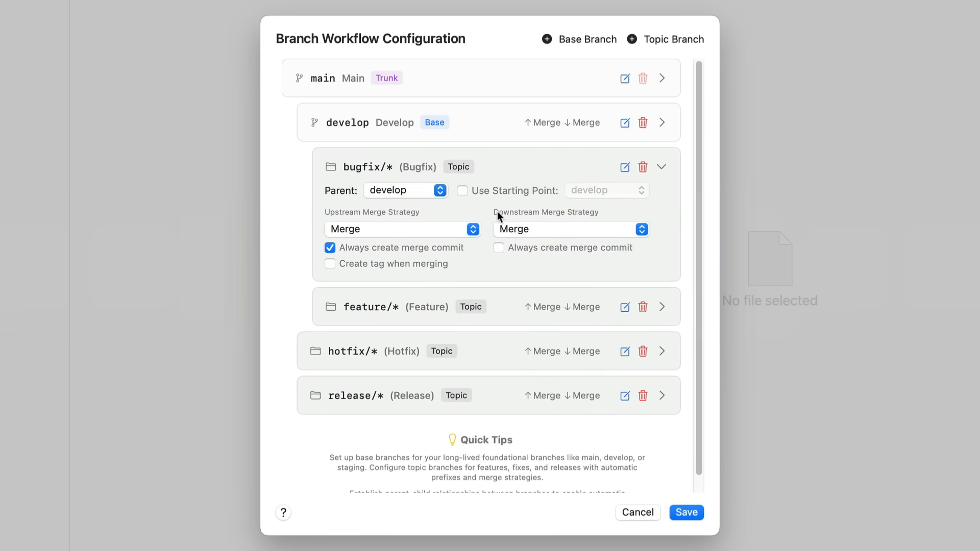
left_click(402, 229)
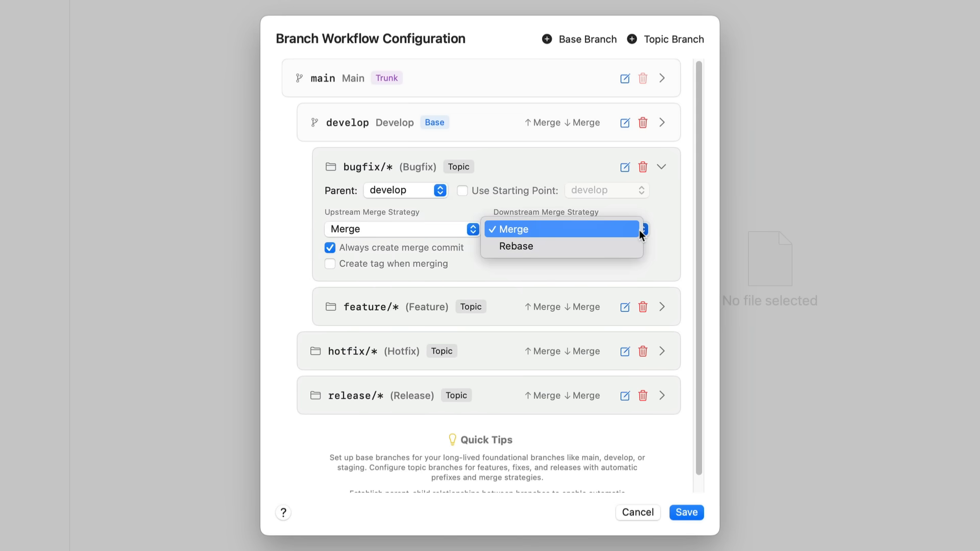
left_click(561, 229)
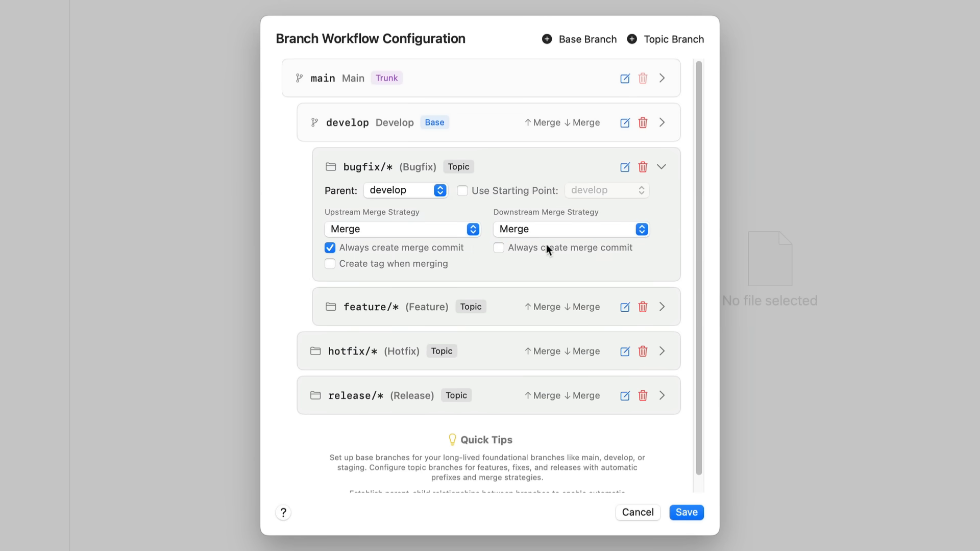
left_click(330, 263)
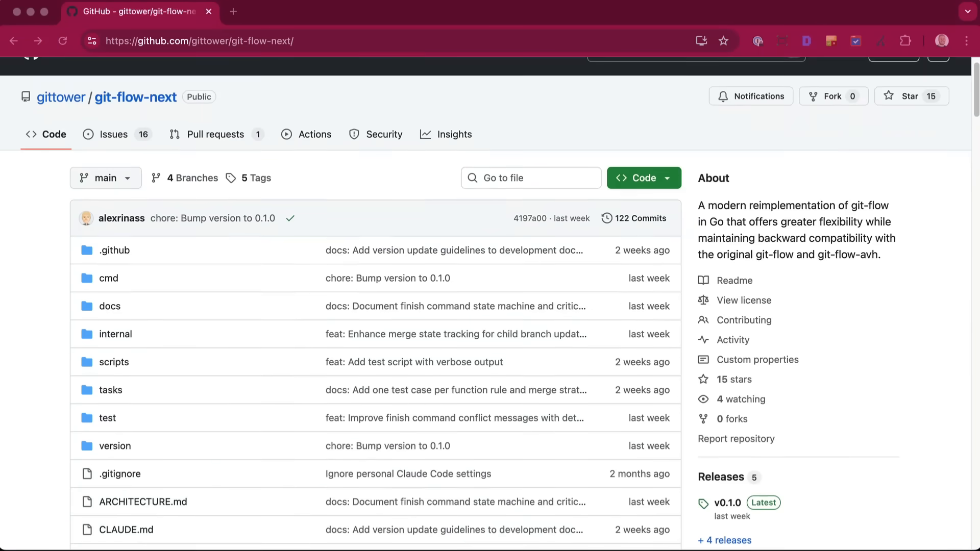
Scroll the gittower/git-flow-next page past the file list to the README.
scroll("down", 3)
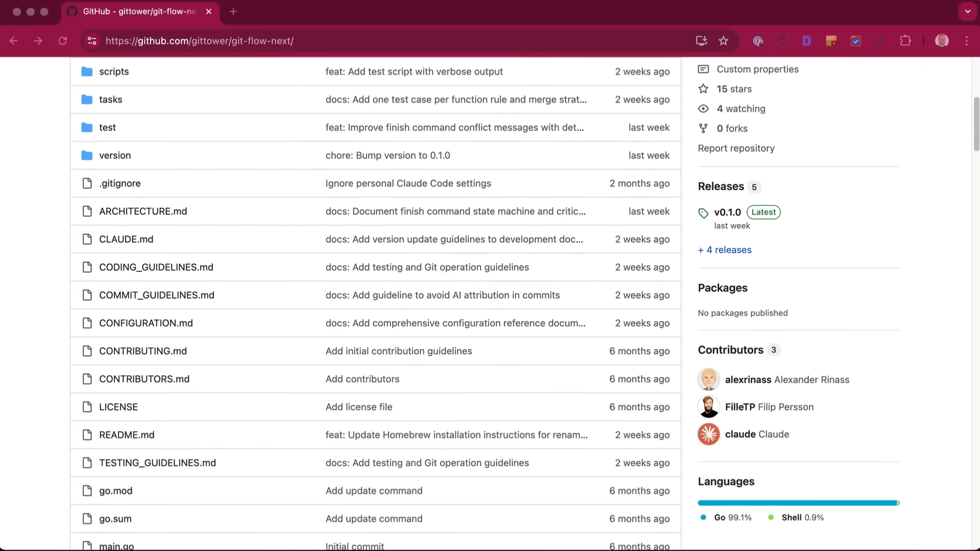
scroll("down", 3)
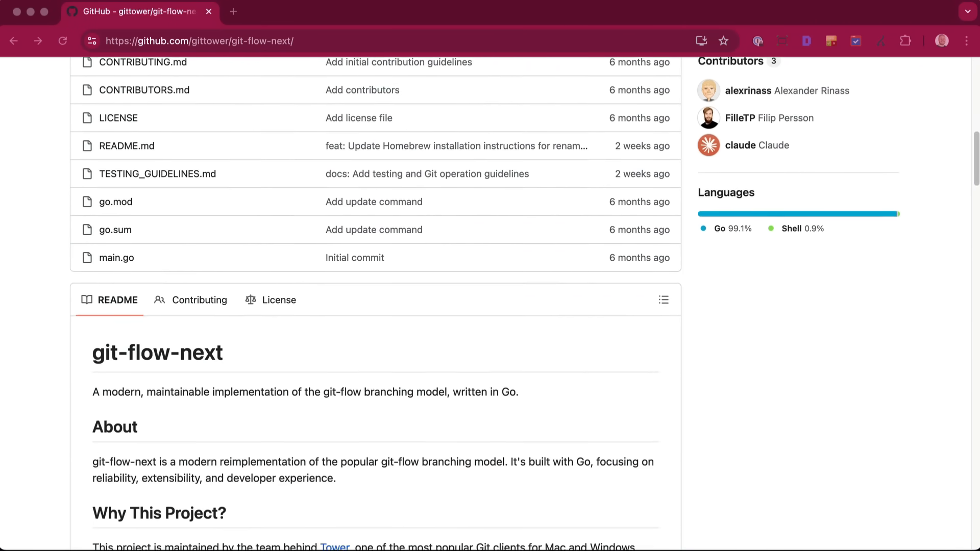
scroll("down", 3)
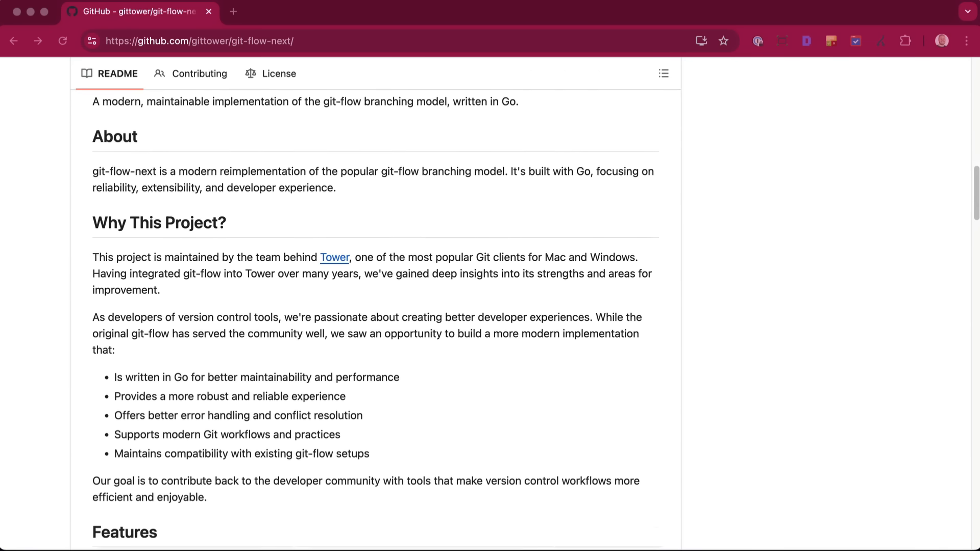
scroll("down", 3)
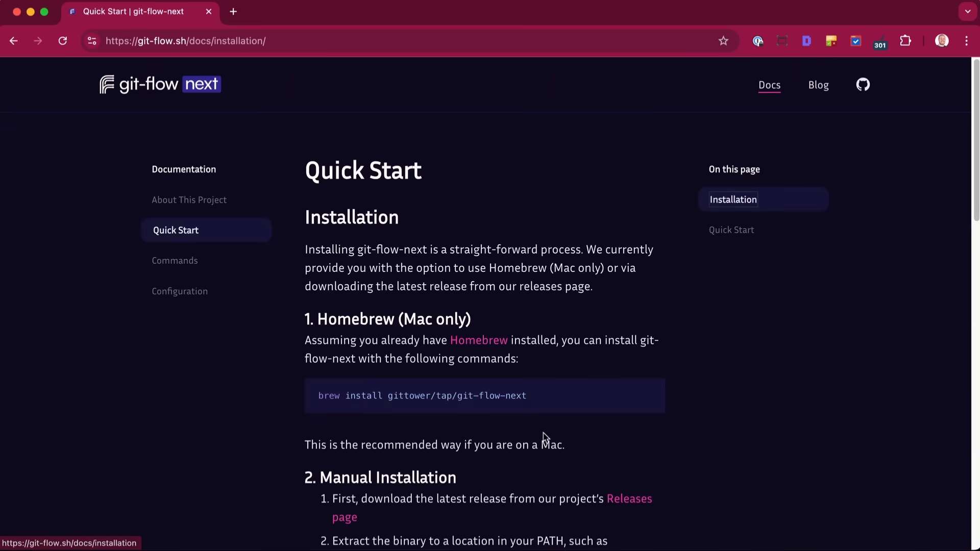
Scroll the Quick Start page down to the Homebrew installation command.
scroll("down", 3)
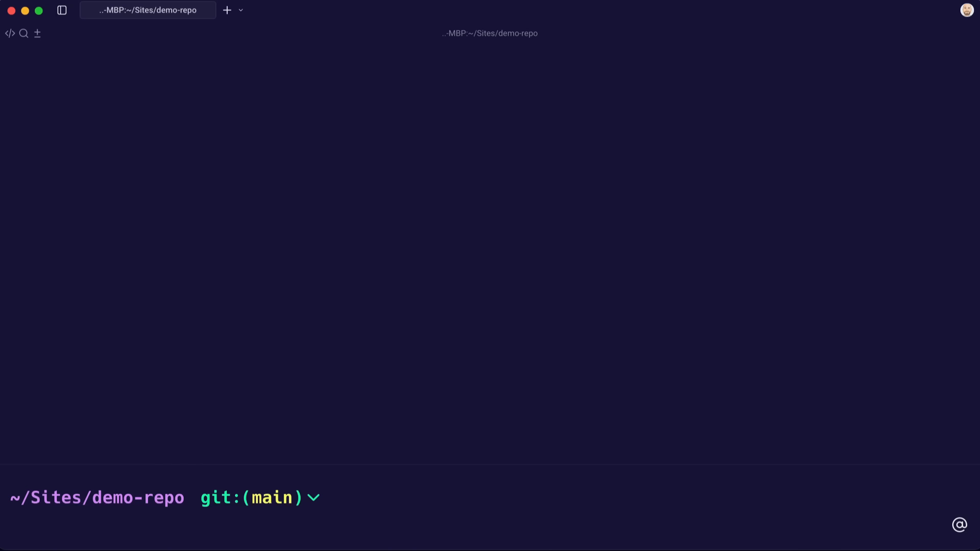
Run git flow init accepting default branch name and tag prefix, then request the overview.
type("git flow init")
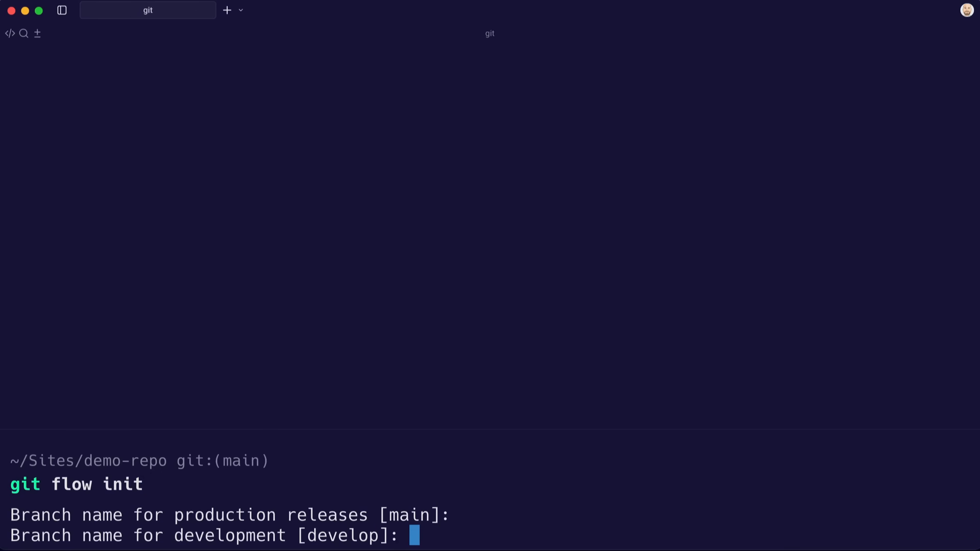
key("enter")
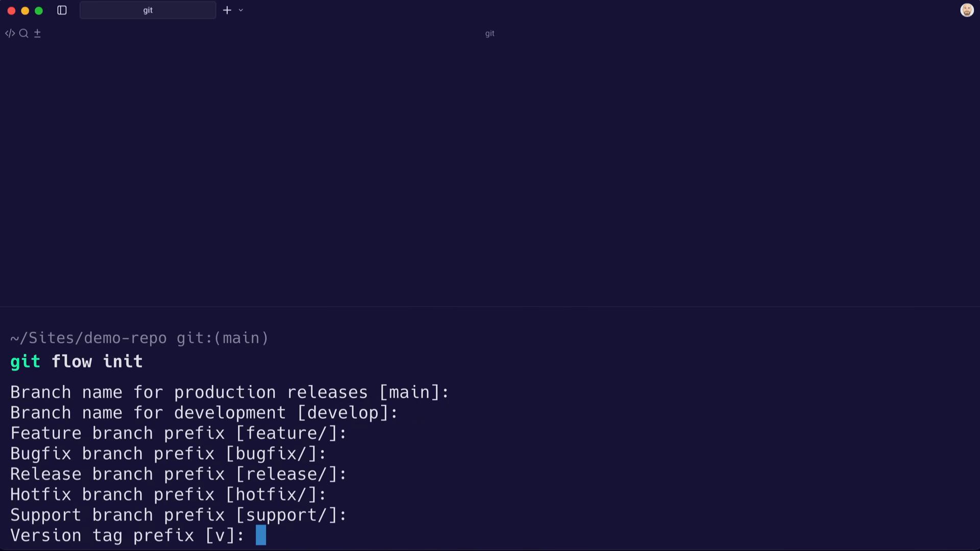
key("enter")
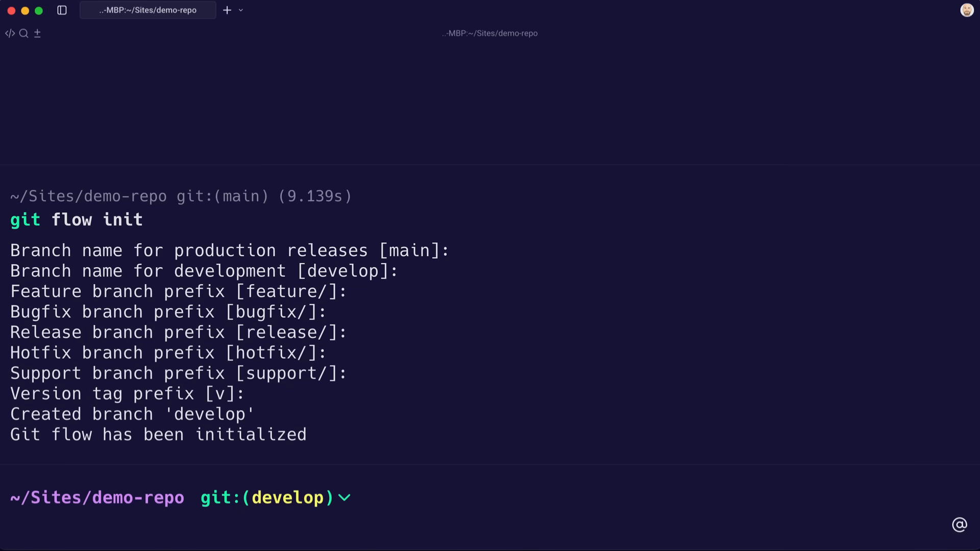
type("git flow overview")
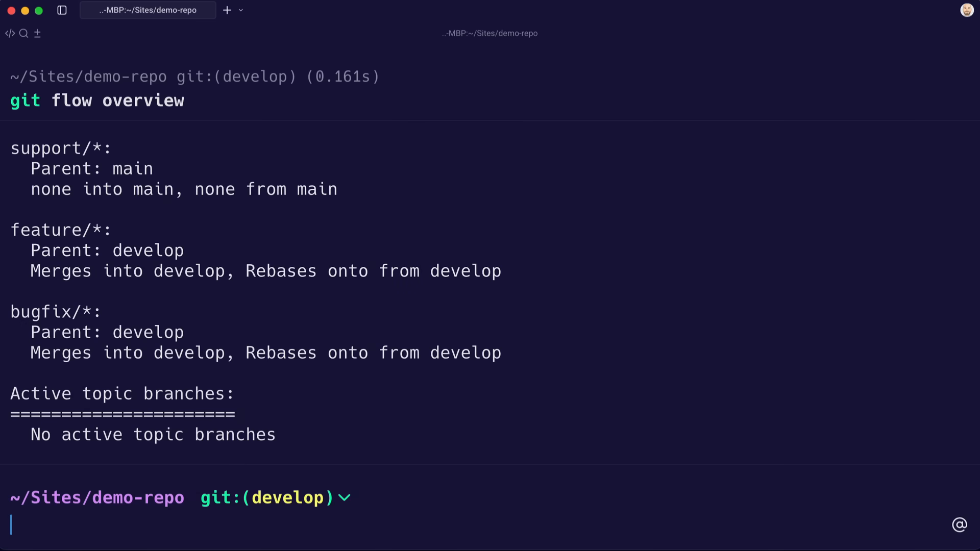
Start the buy-button feature, then list the one-line commit log and branches.
type("git flow feature st")
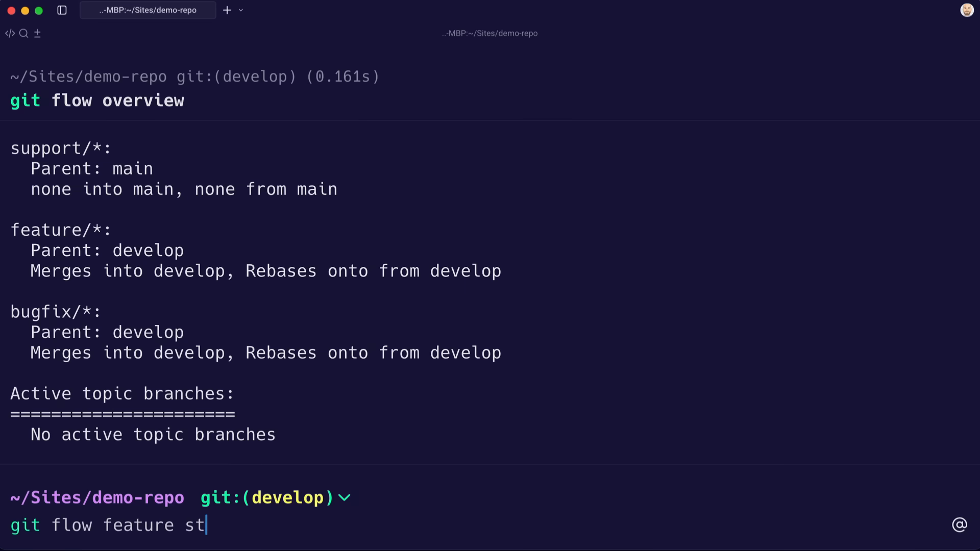
type("art buy-butto")
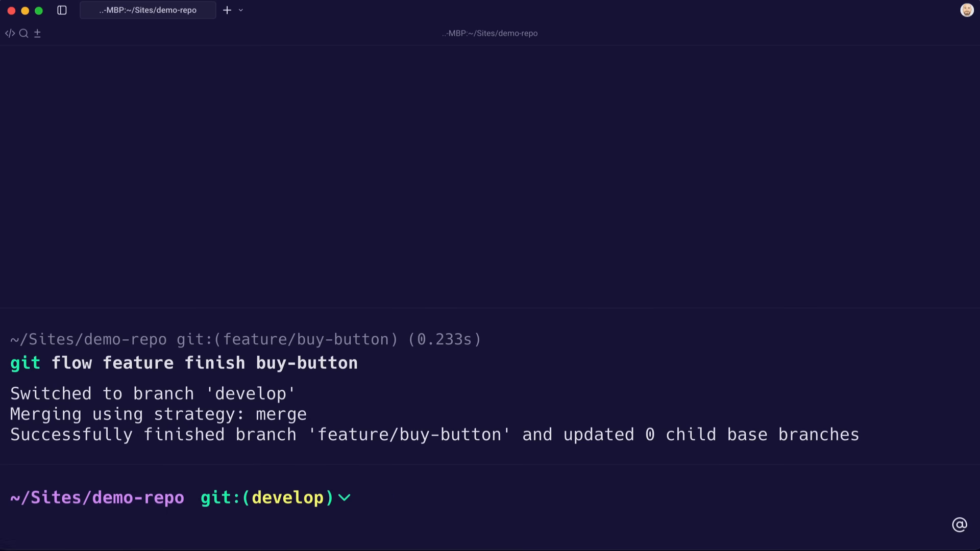
type("git log --oneline")
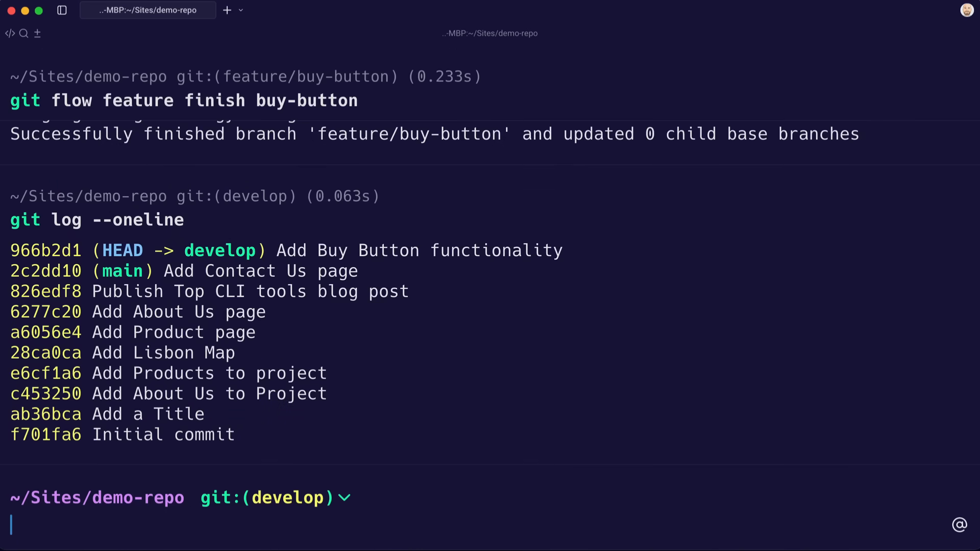
type("git branch")
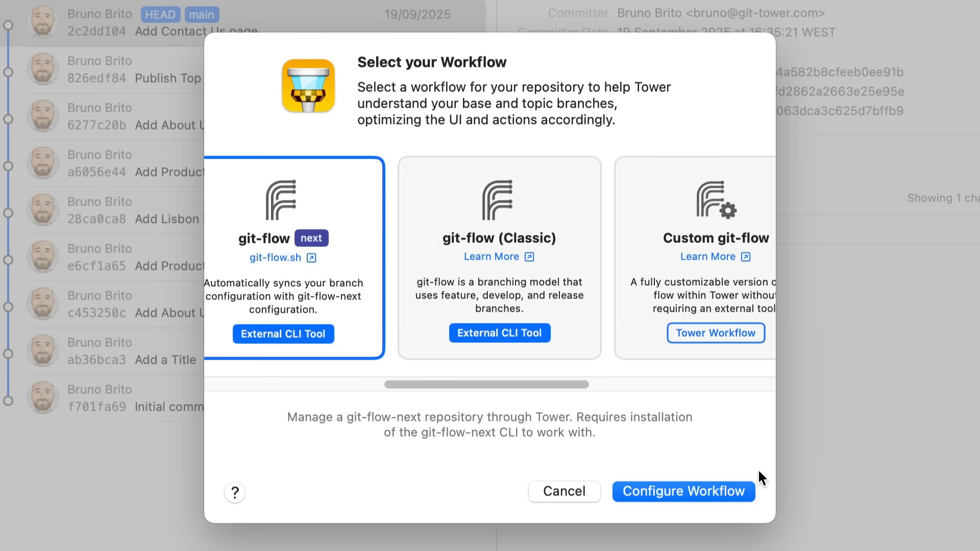
Proceed from Select your Workflow with git-flow next via Configure Workflow.
left_click(683, 491)
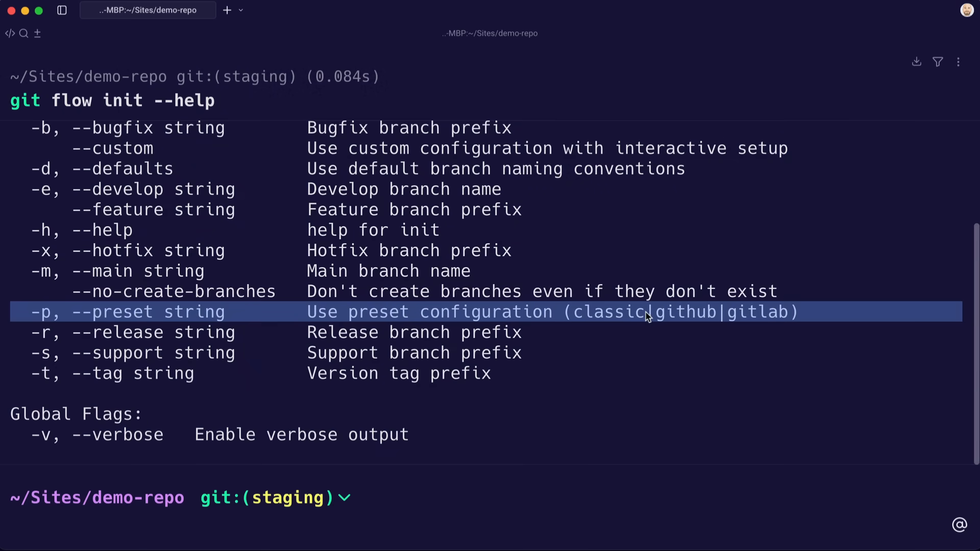
mouse_move(697, 394)
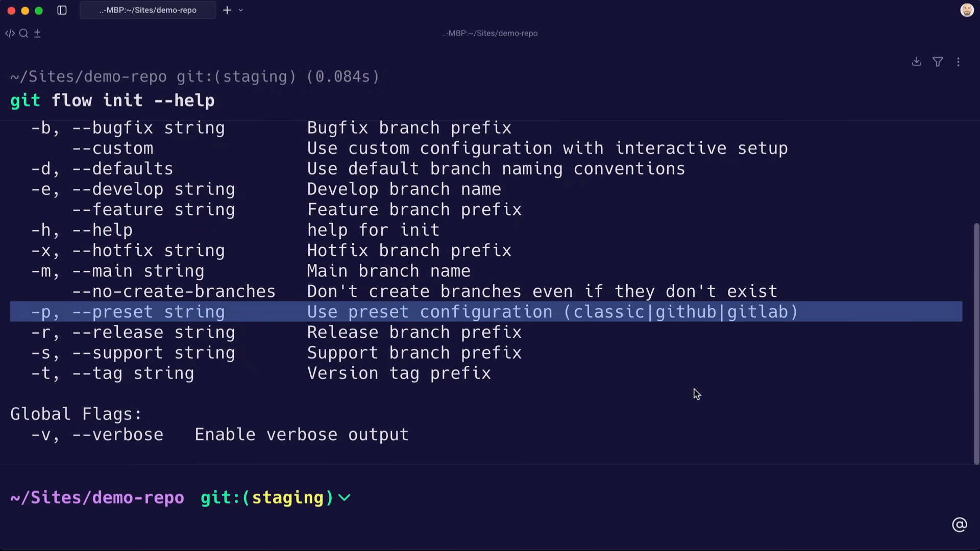
Try initializing git flow with the "github" preset.
type("git flow init --preset=\"github\"")
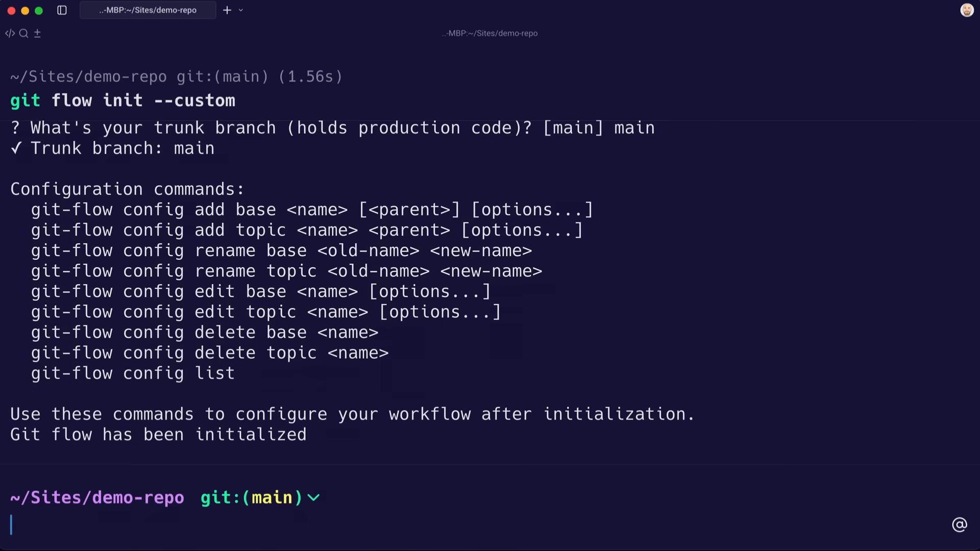
Add feature and post topic types under main, post with rebase downstream strategy, and show the overview.
type("git flow config add topic feature main")
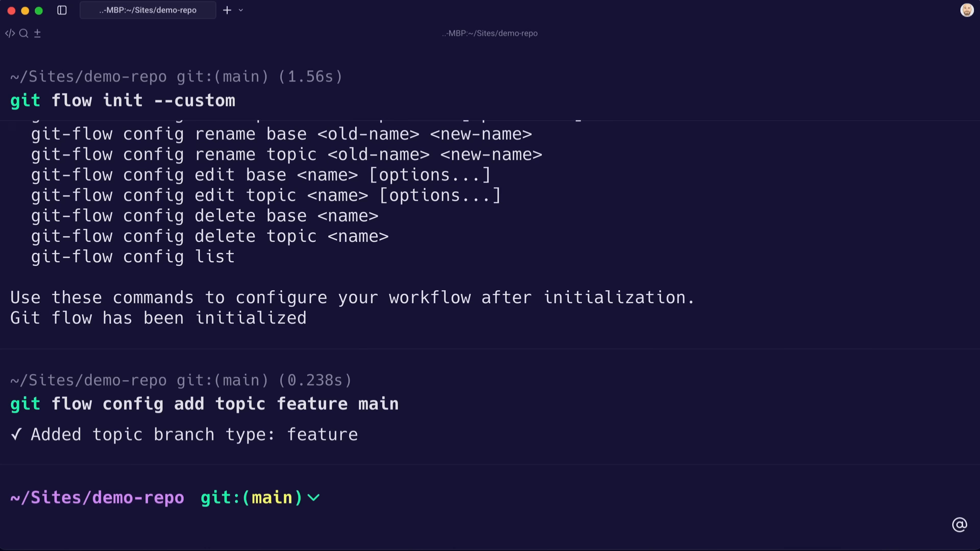
type("git flow config add topic post main")
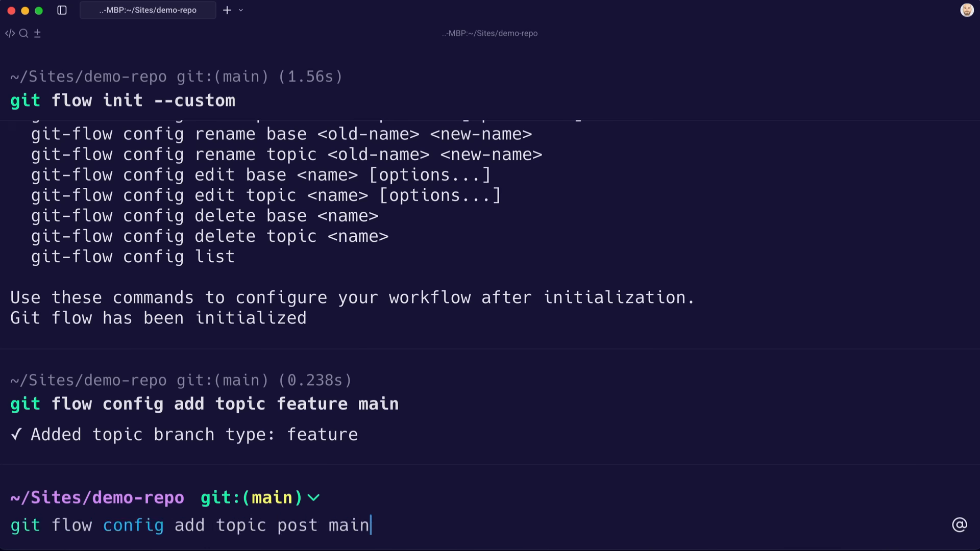
type("--downstream-strategy=\"rebase\"")
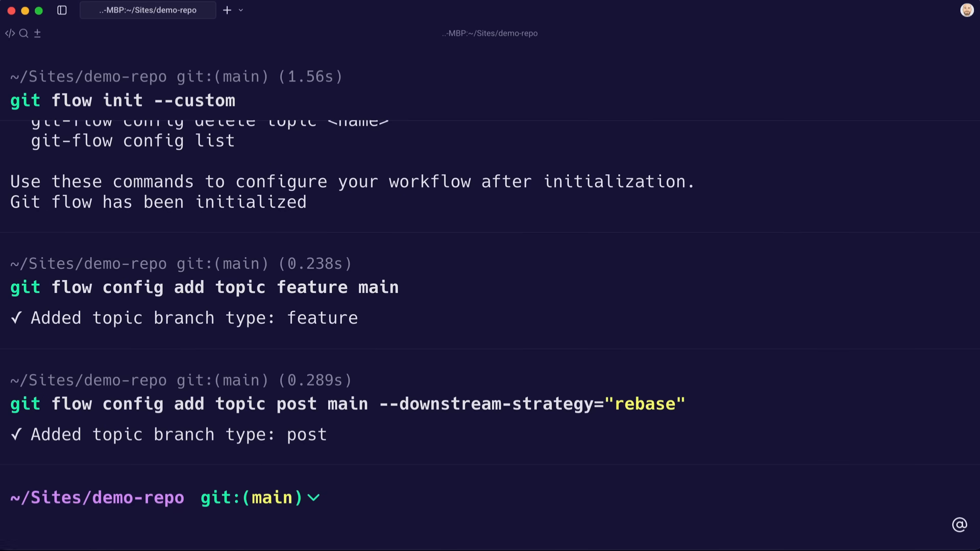
type("git flow overview")
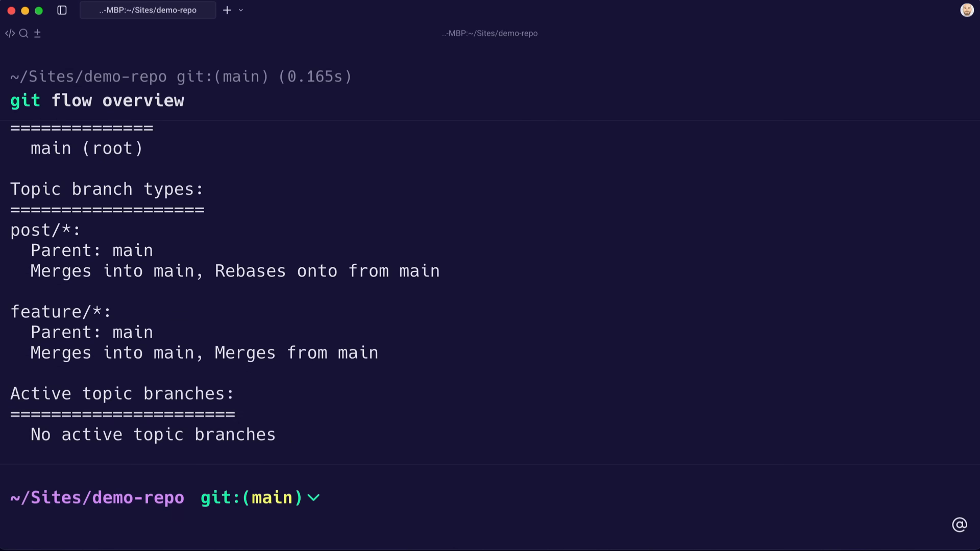
type("nano .git/config")
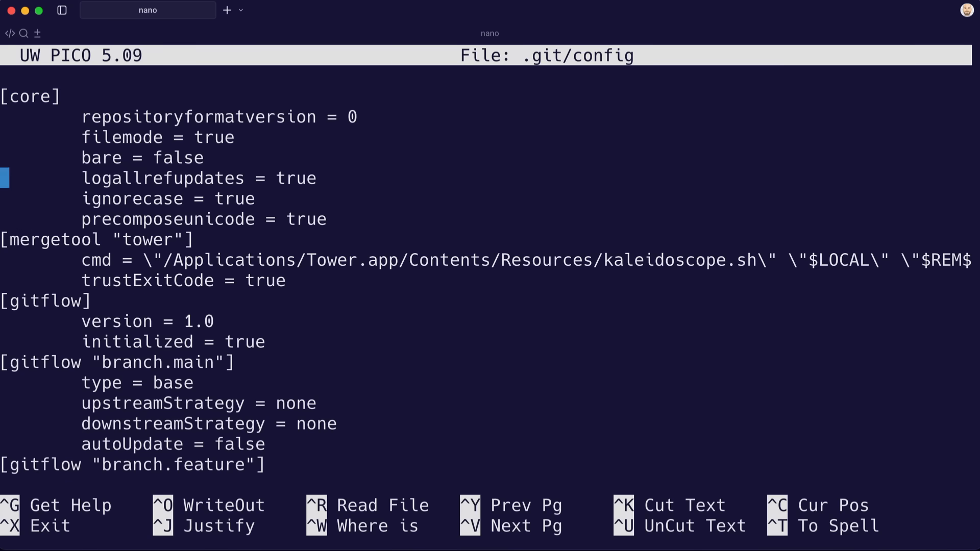
Scroll through the gitflow main, feature and post sections of .git/config.
scroll("down", 3)
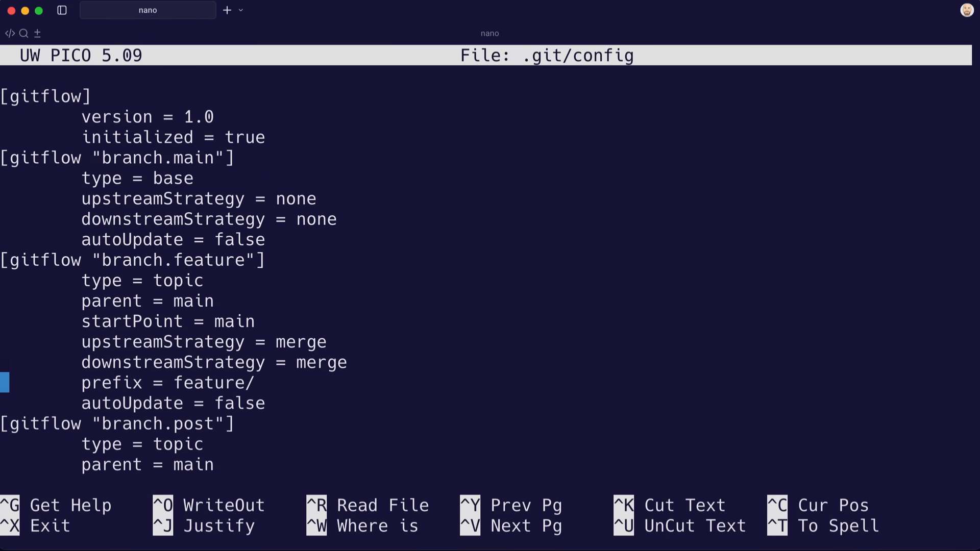
scroll("down", 3)
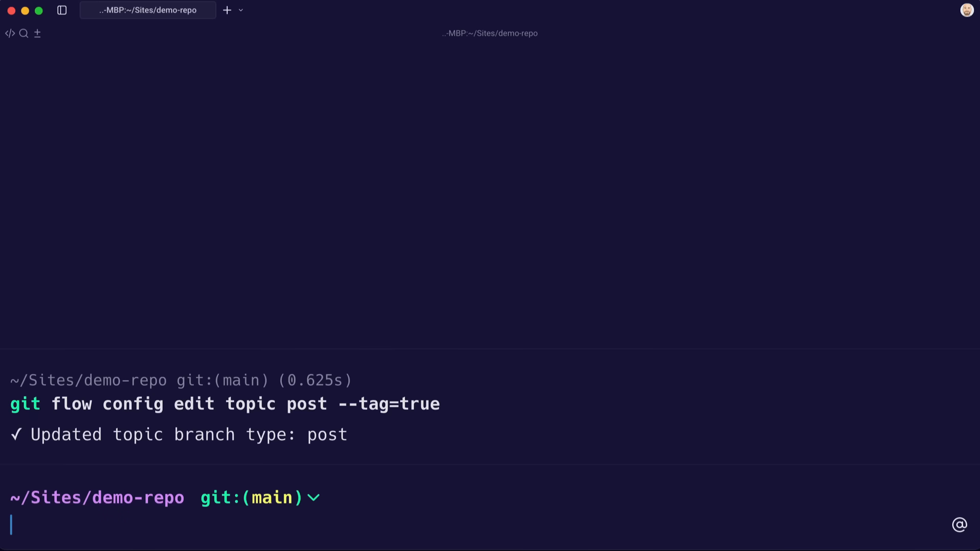
Autocomplete git flow over to display the flow overview again.
type("git flow over")
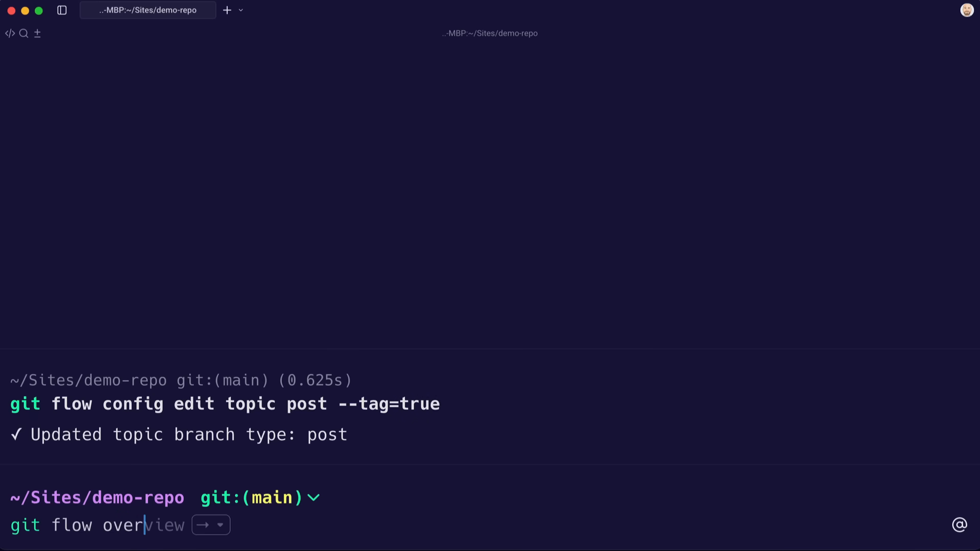
key("Enter")
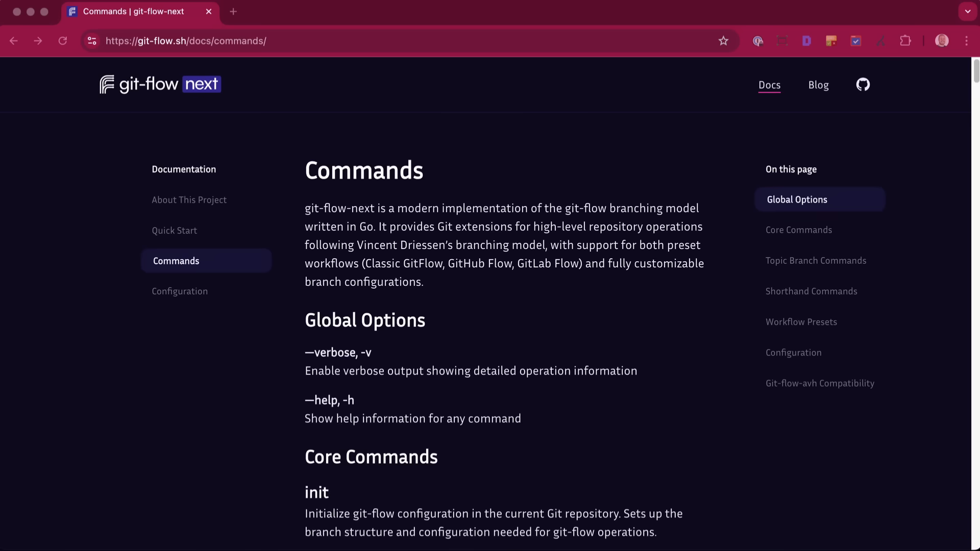
Scroll the git-flow.sh Commands page down to the init command's usage.
scroll("down", 3)
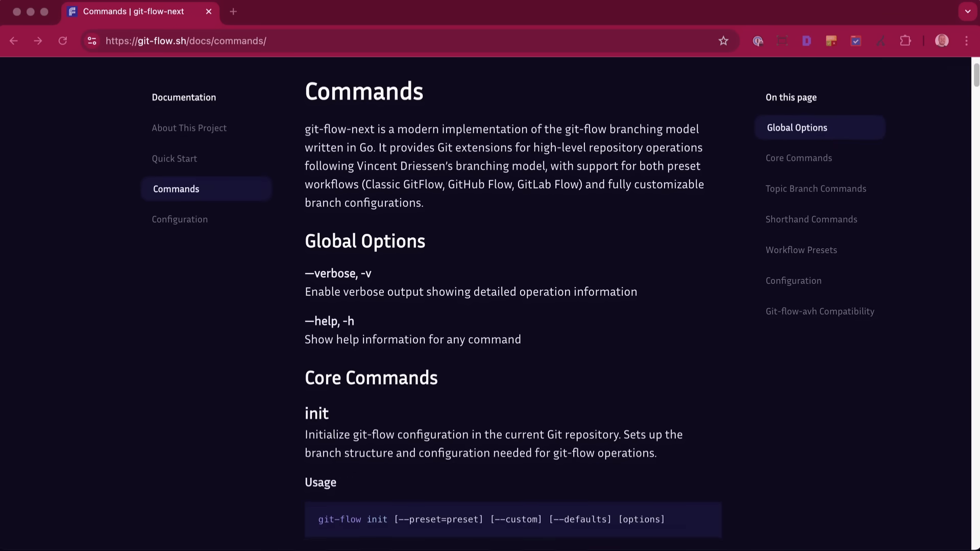
scroll("down", 3)
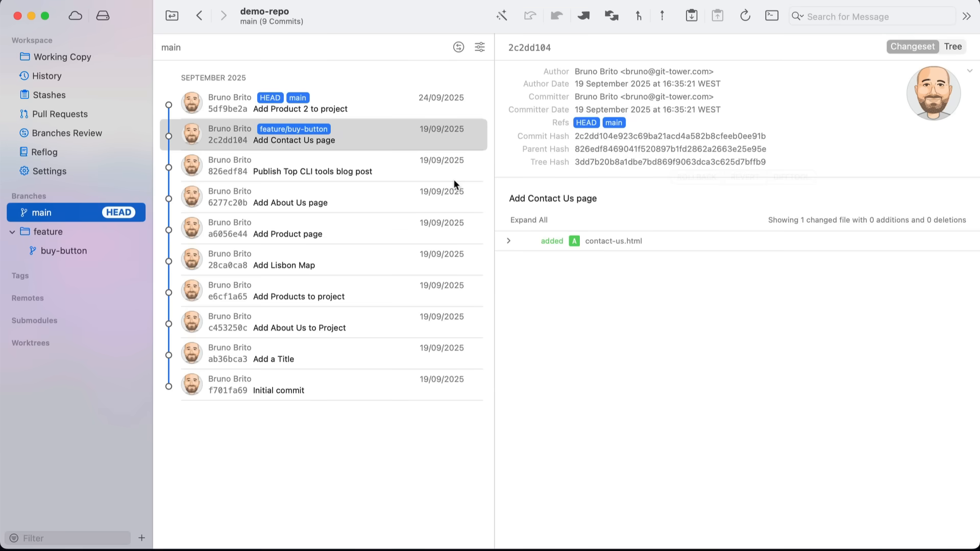
mouse_move(426, 168)
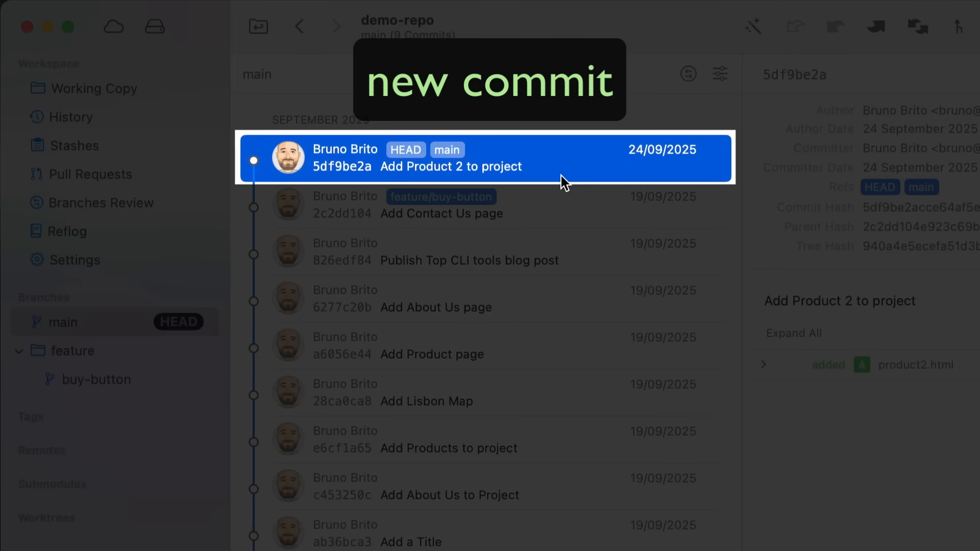
View feature/buy-button's history, start Update Branch from main, then dismiss the sheet.
left_click(97, 379)
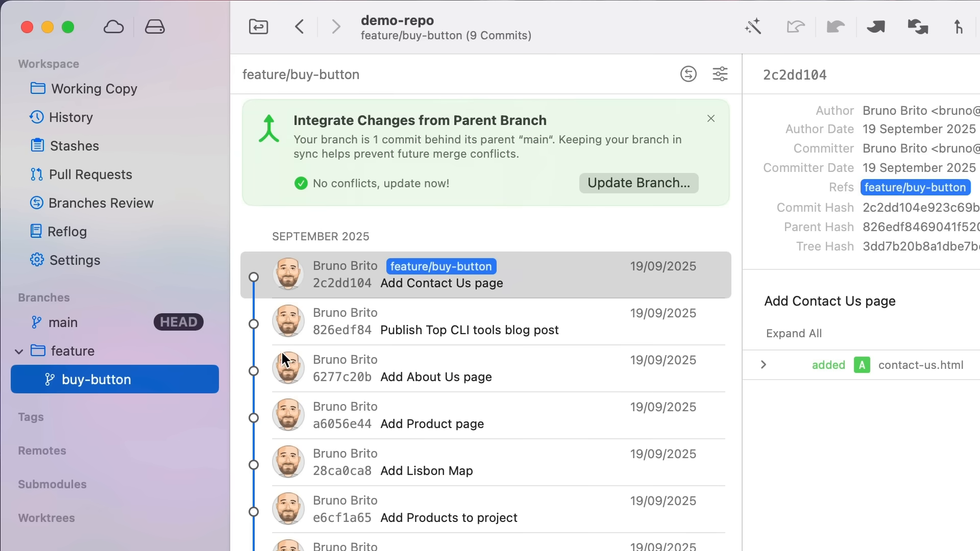
left_click(638, 183)
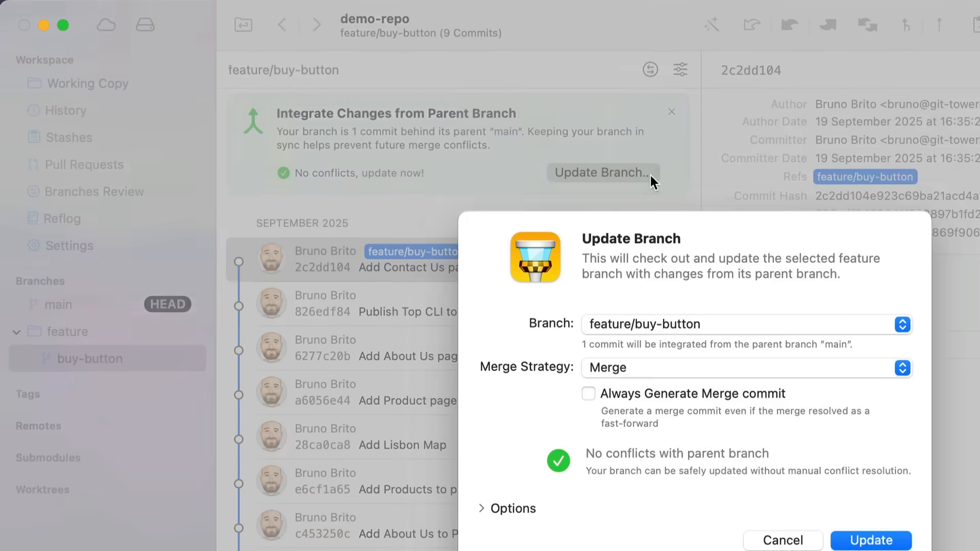
left_click(870, 540)
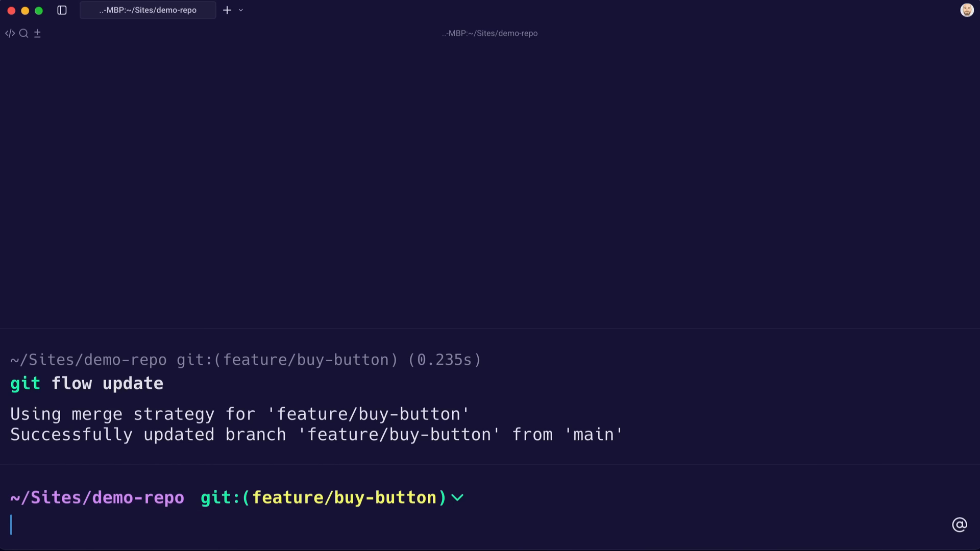
Review feature/buy-button's commits with git log --oneline, then run git flow update.
type("git log --oneline")
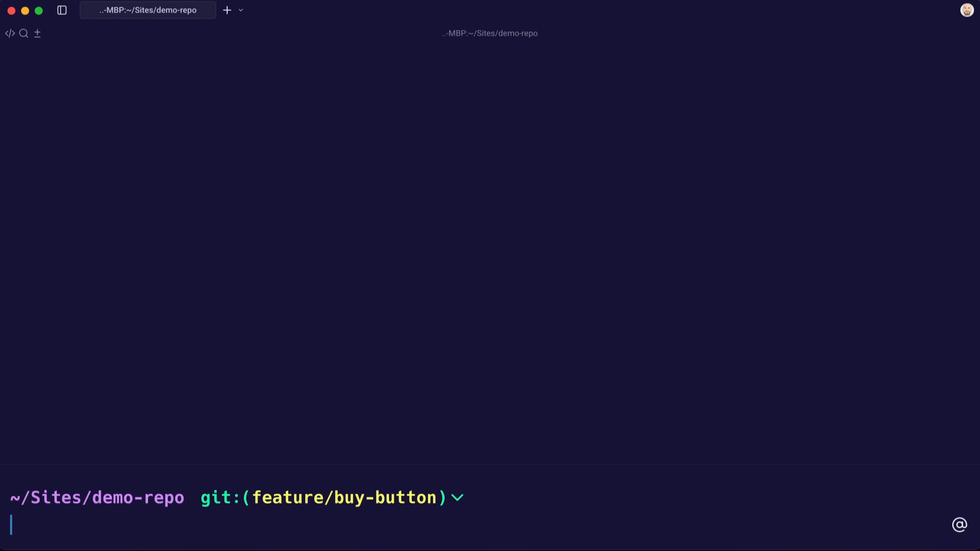
type("git flow update")
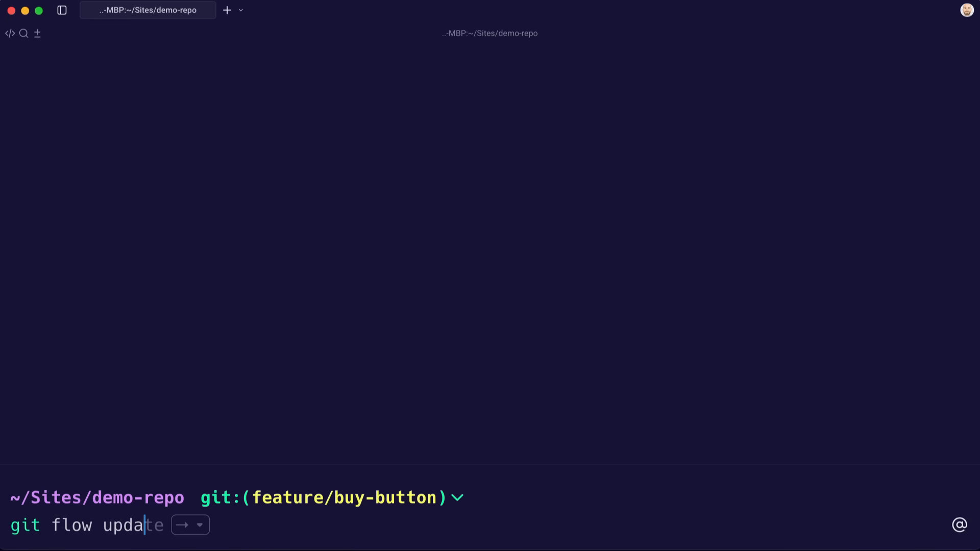